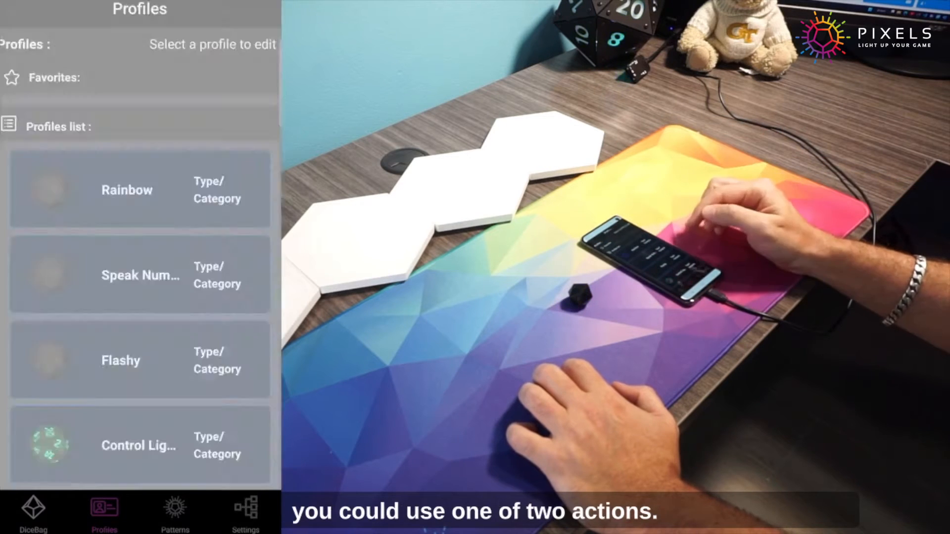
Open the Control Lights profile from the Profiles list
{"action": "left_click", "coordinate": [138, 445]}
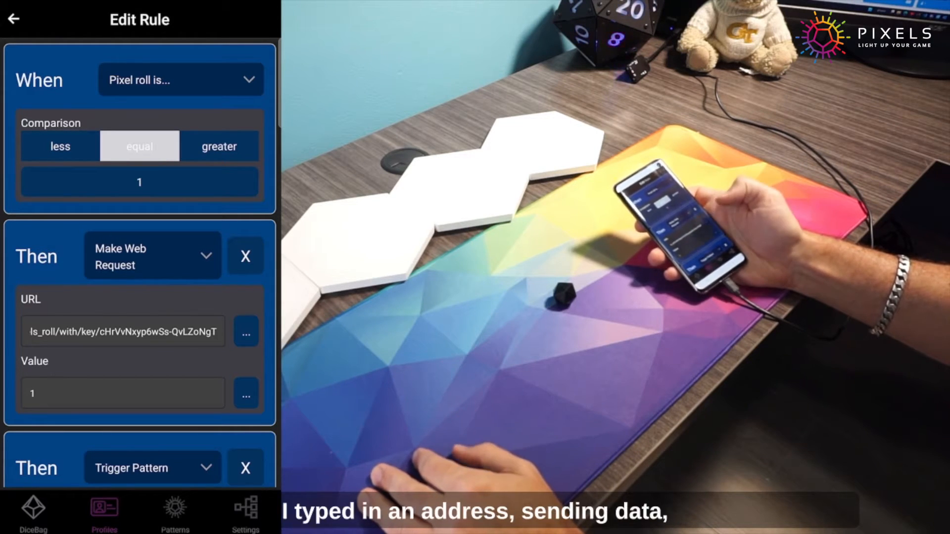
Scroll the 'Pixel roll is equal 1' rule to the Make Web Request and Trigger Pattern actions
{"action": "scroll", "scroll_direction": "down", "scroll_amount": 3}
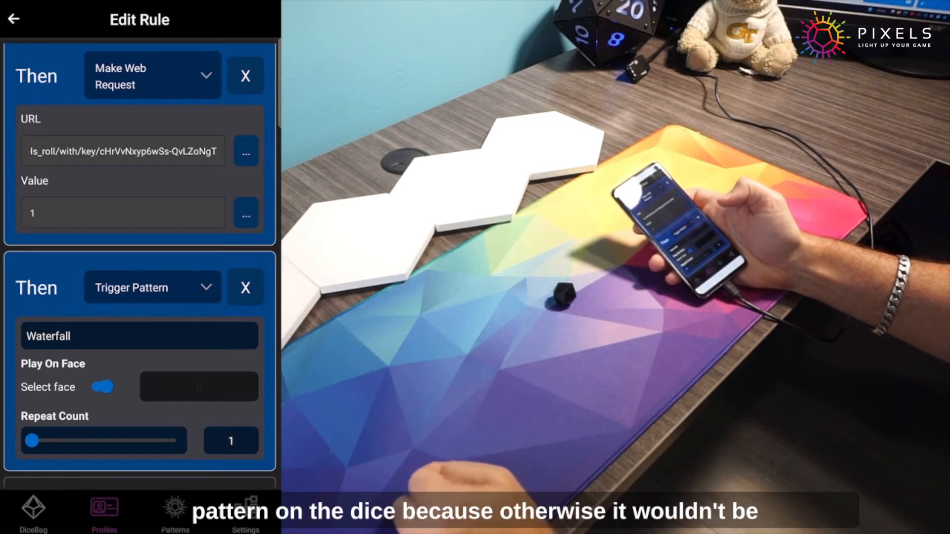
Return to Profile Rules and scroll through the per-roll rules
{"action": "left_click", "coordinate": [14, 18]}
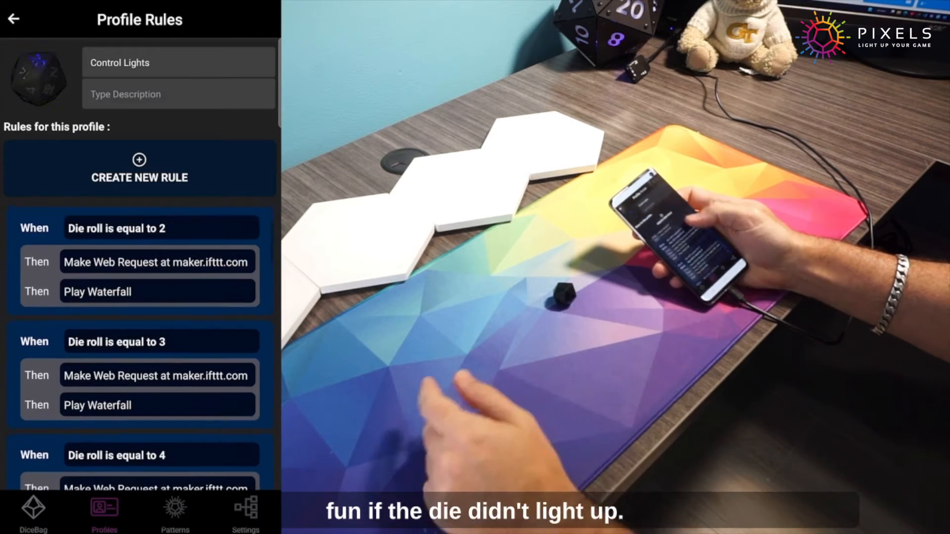
{"action": "scroll", "scroll_direction": "down", "scroll_amount": 3}
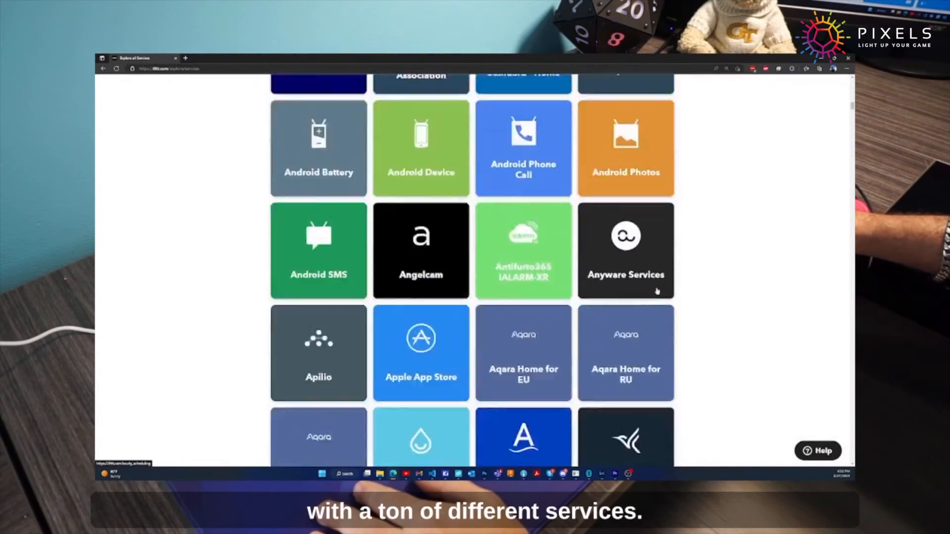
Scroll through the service tiles on IFTTT's Explore all services page
{"action": "scroll", "scroll_direction": "down", "scroll_amount": 3}
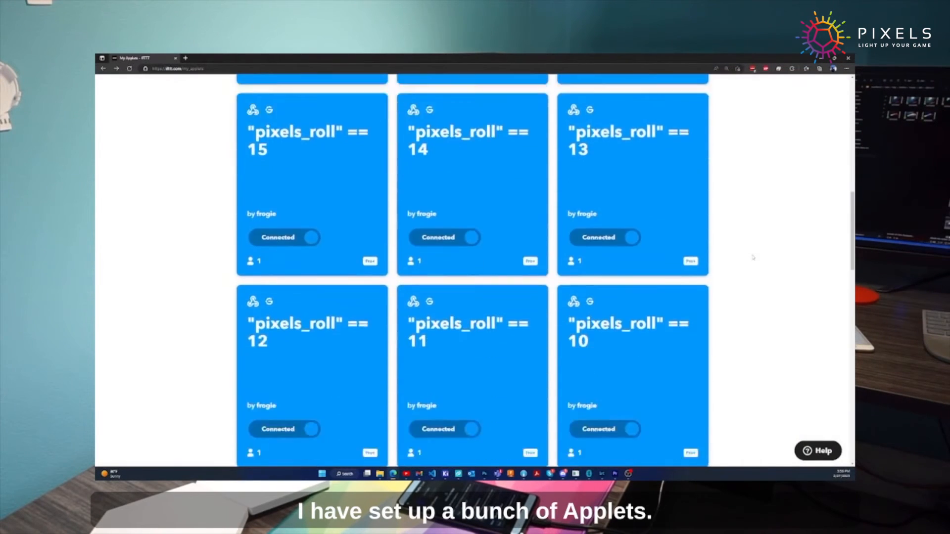
Scroll through the pixels_roll applet cards on My Applets
{"action": "scroll", "scroll_direction": "down", "scroll_amount": 3}
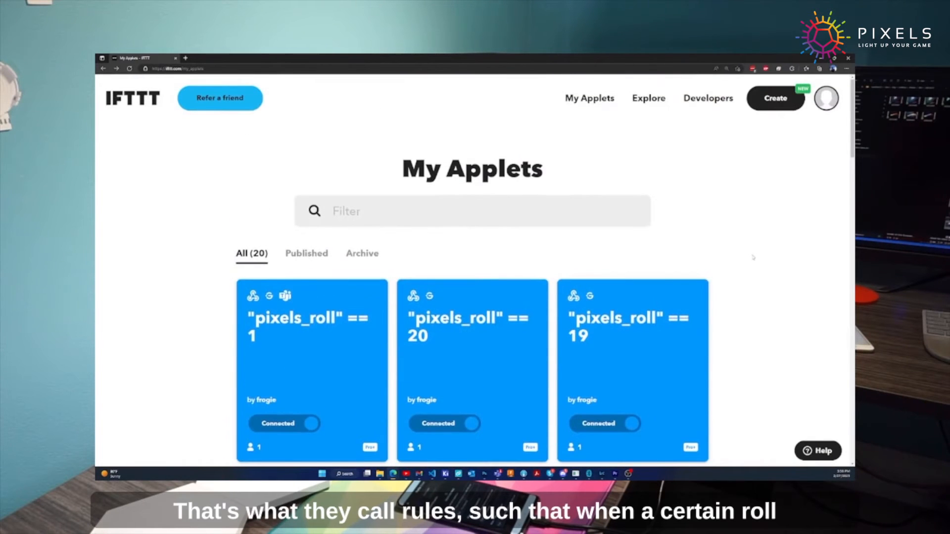
Inspect the roll-20 applet's web-request trigger and Glide Hexa Snap20 action without saving
{"action": "left_click", "coordinate": [472, 327]}
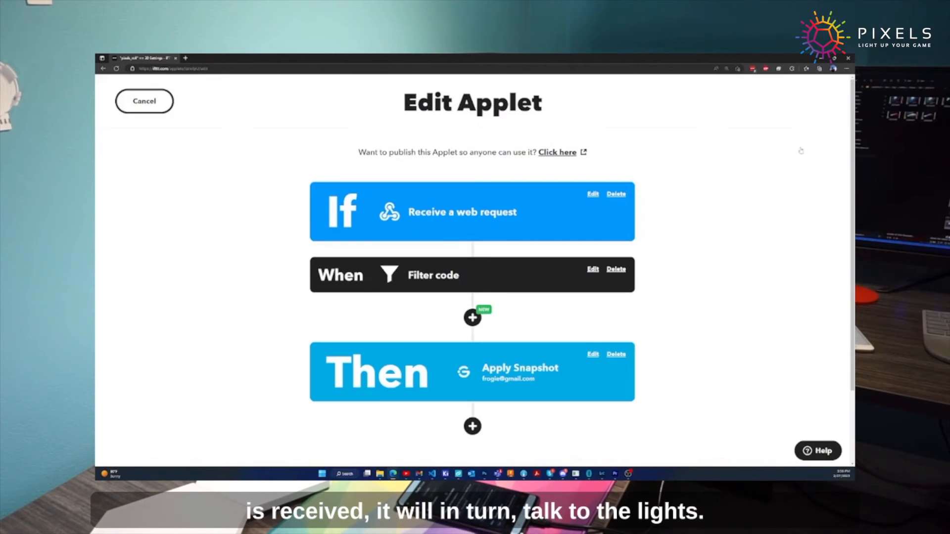
{"action": "left_click", "coordinate": [592, 194]}
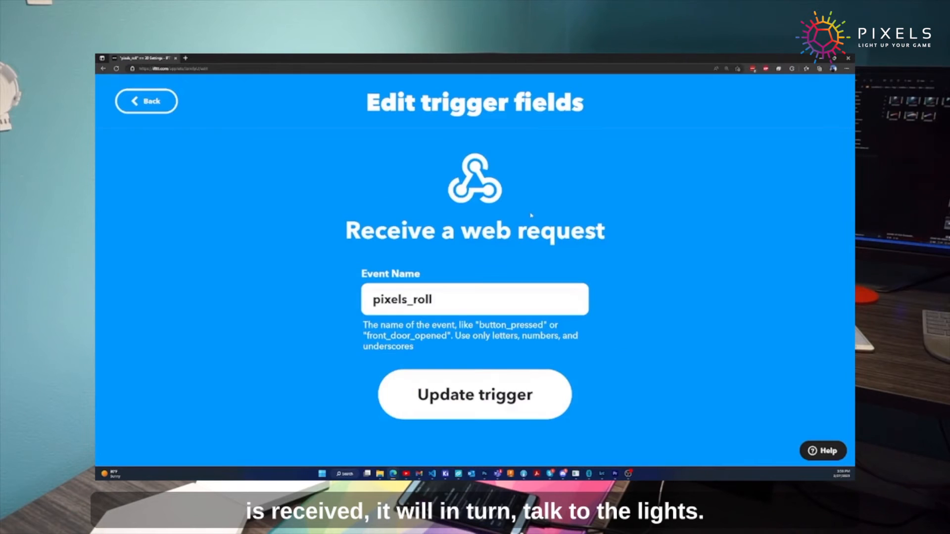
{"action": "left_click", "coordinate": [475, 394]}
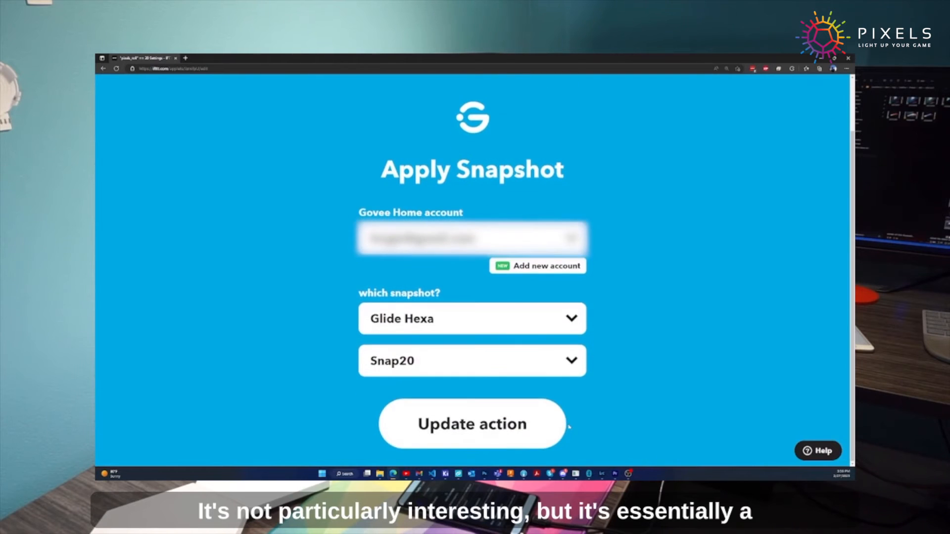
{"action": "left_click", "coordinate": [471, 424]}
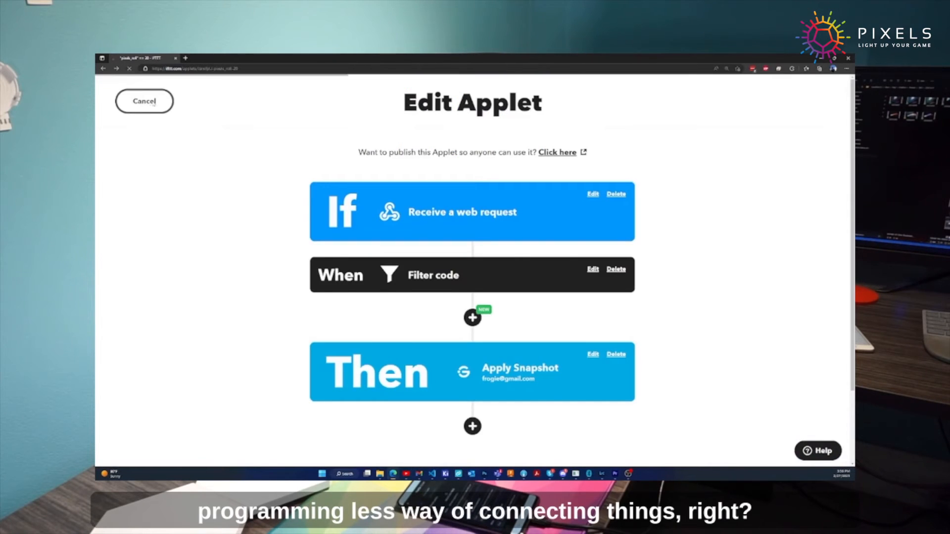